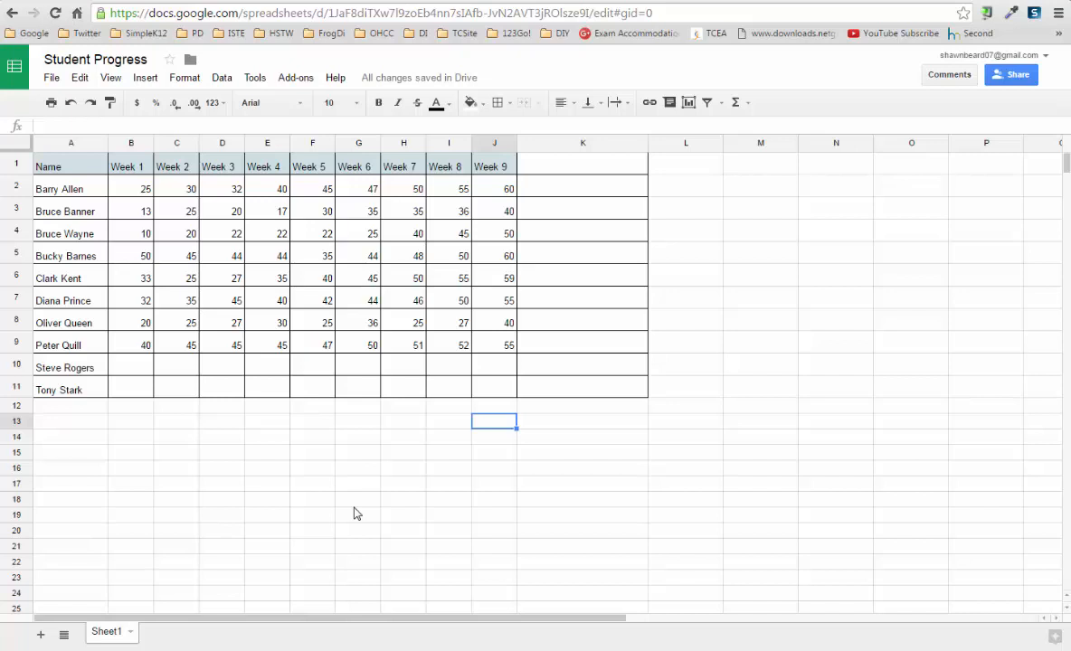
mouse_move(192, 500)
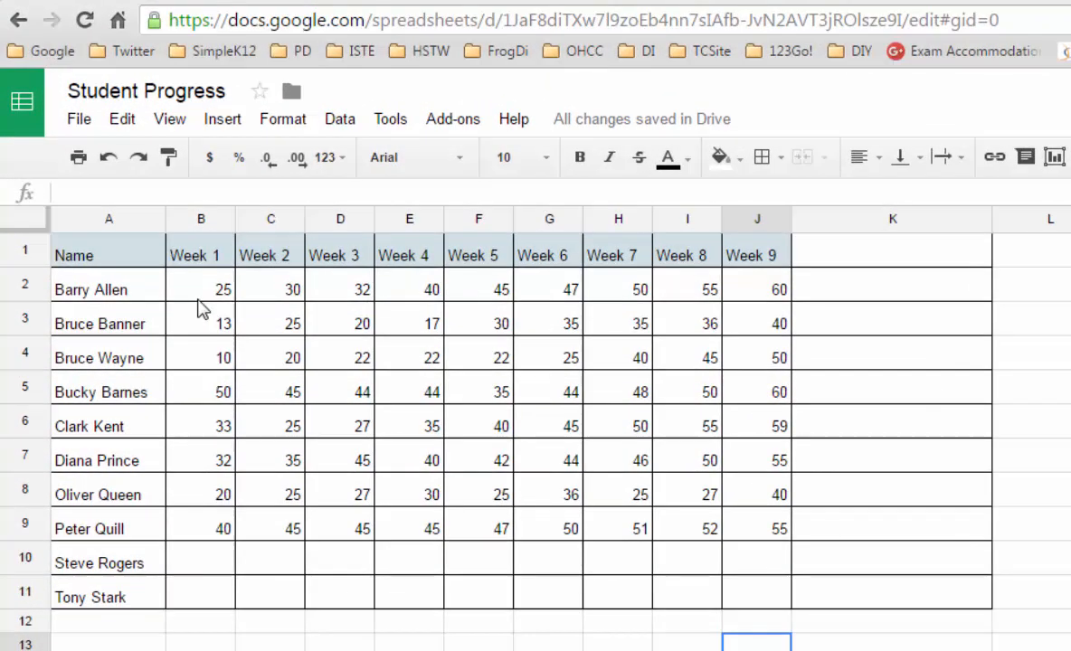
mouse_move(511, 287)
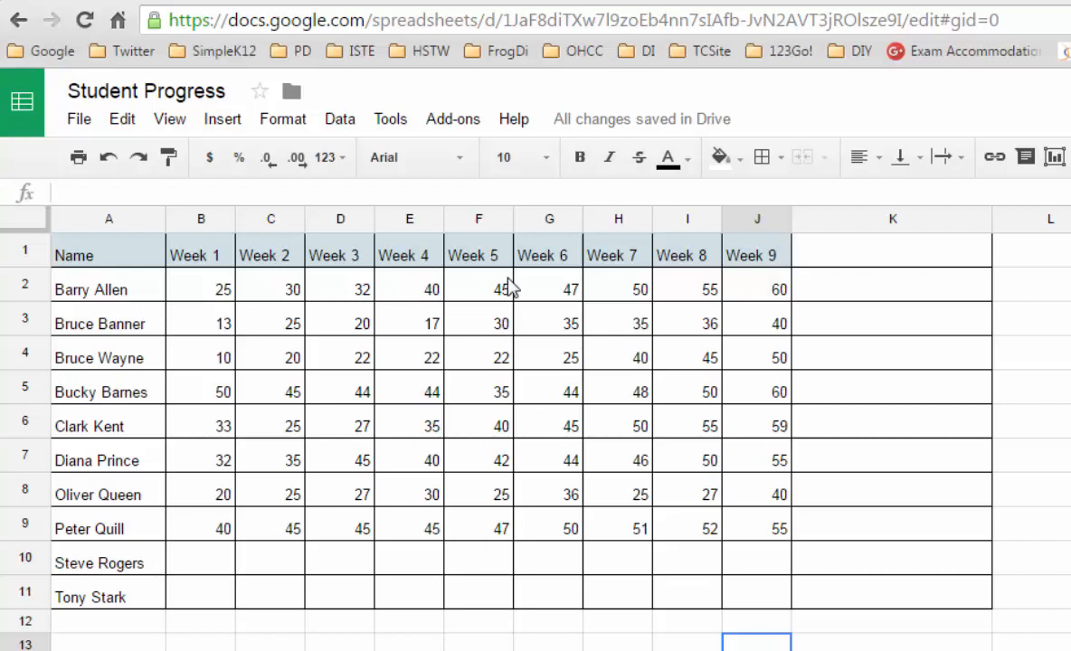
mouse_move(512, 287)
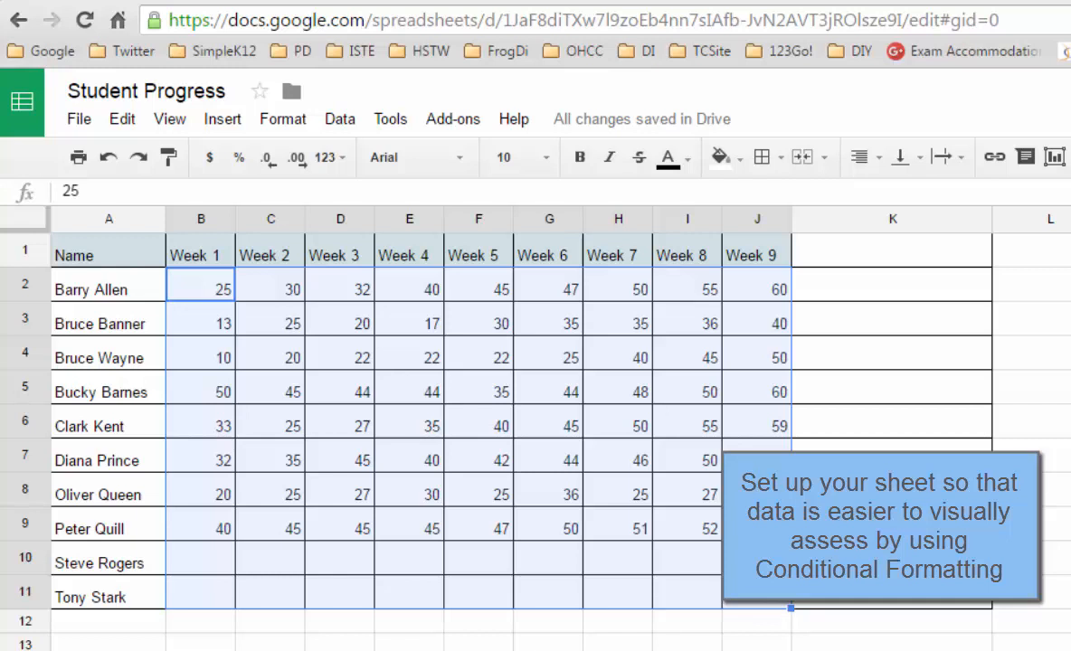
mouse_move(408, 386)
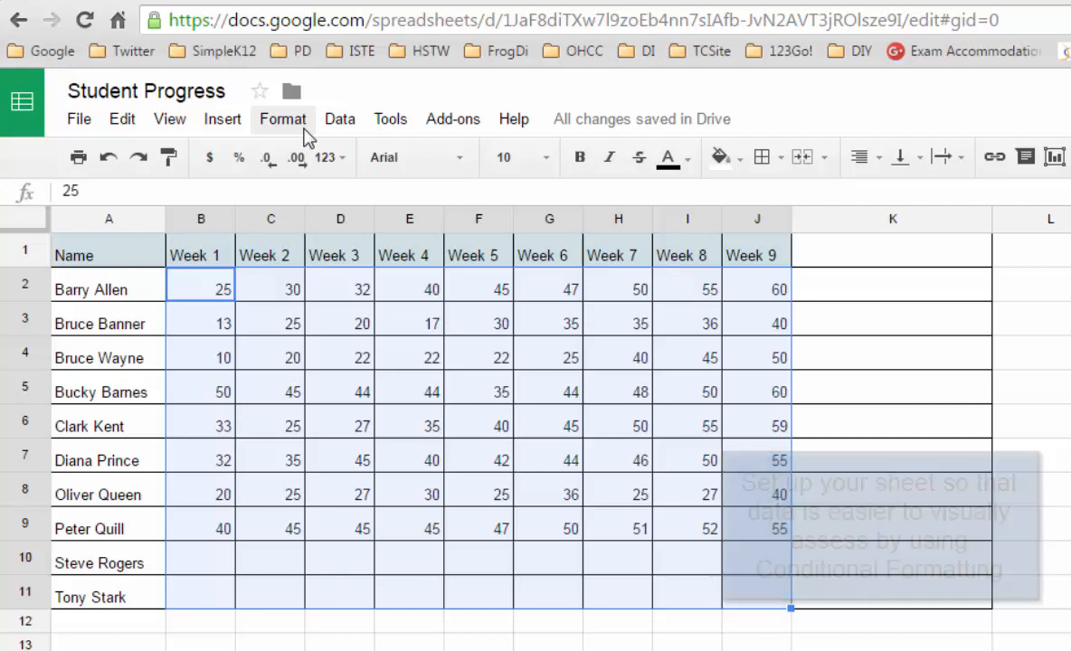
- Start a conditional formatting rule on the B2:J11 scores and switch it to Color scale
left_click(282, 119)
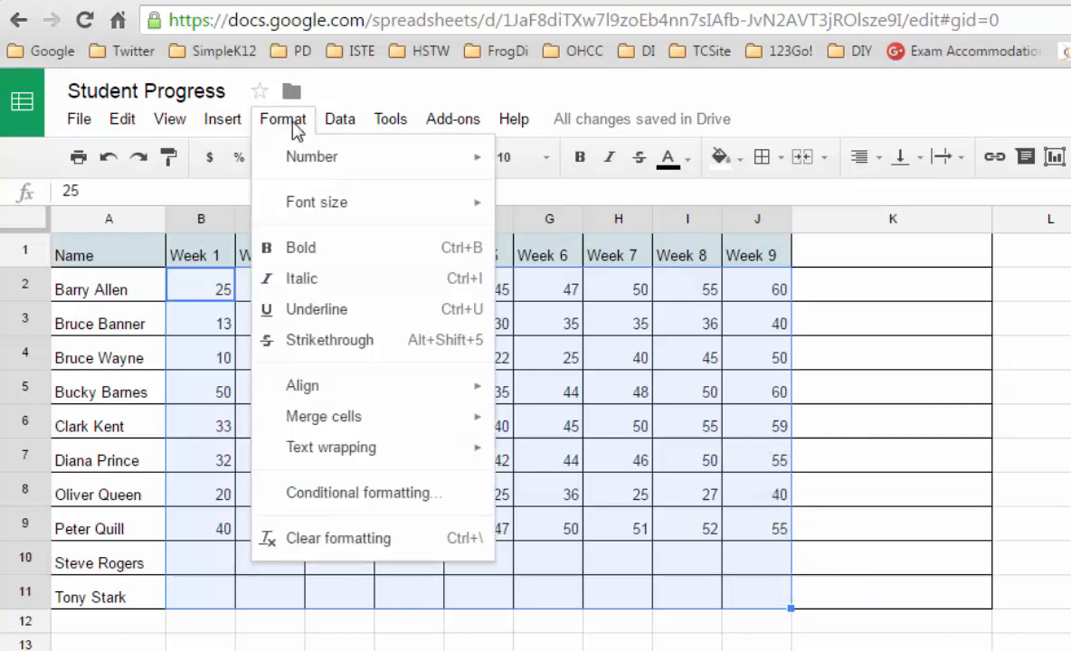
mouse_move(330, 492)
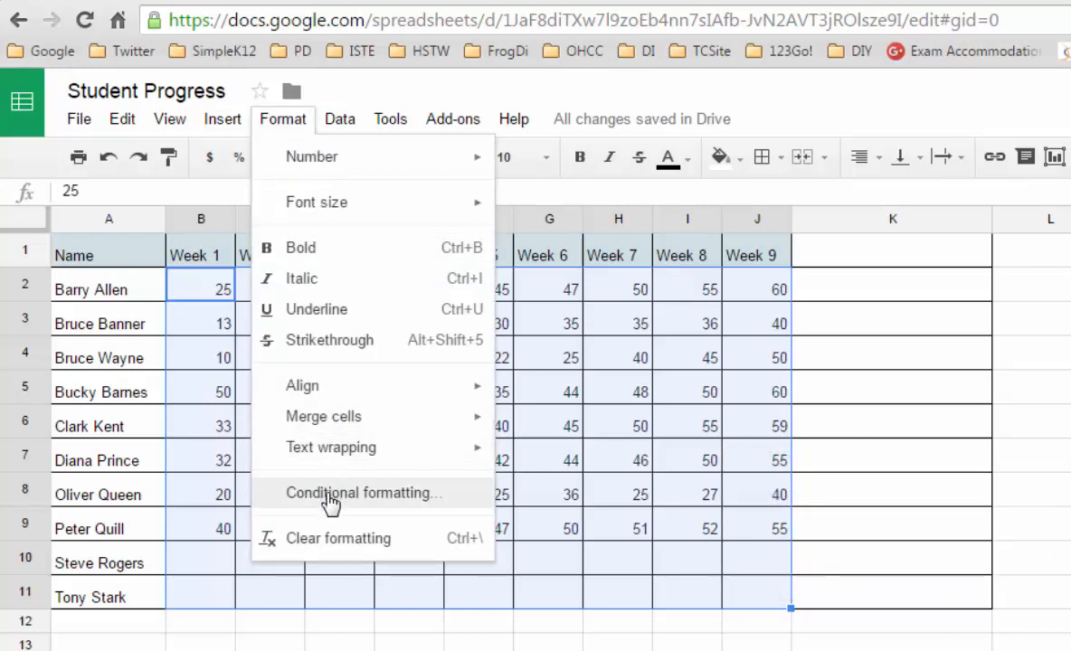
left_click(361, 492)
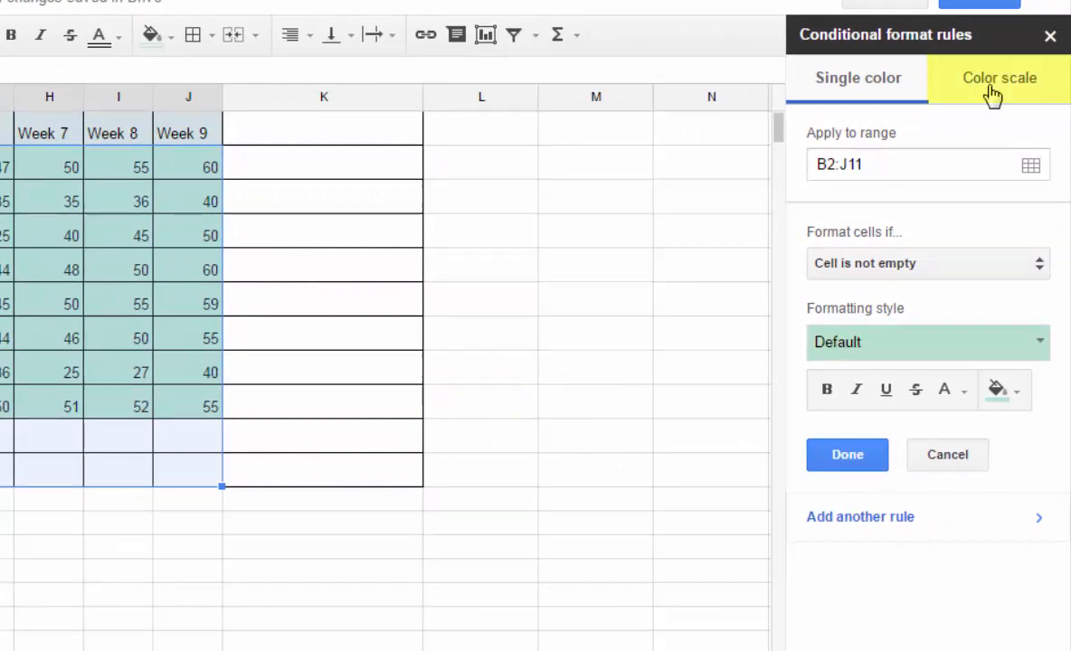
left_click(998, 77)
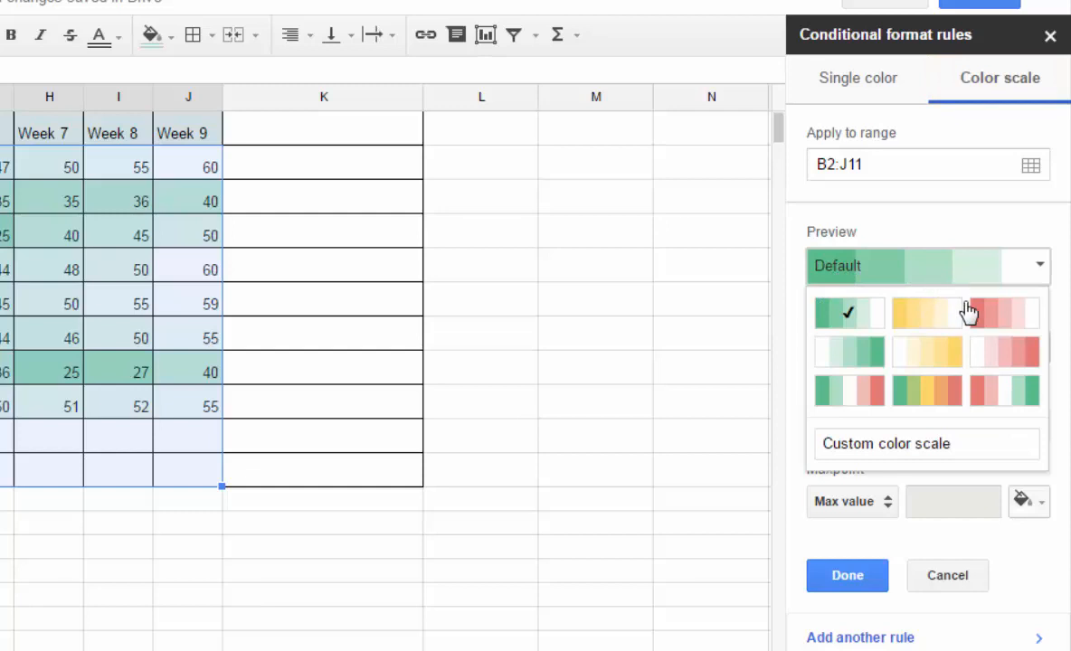
mouse_move(1004, 314)
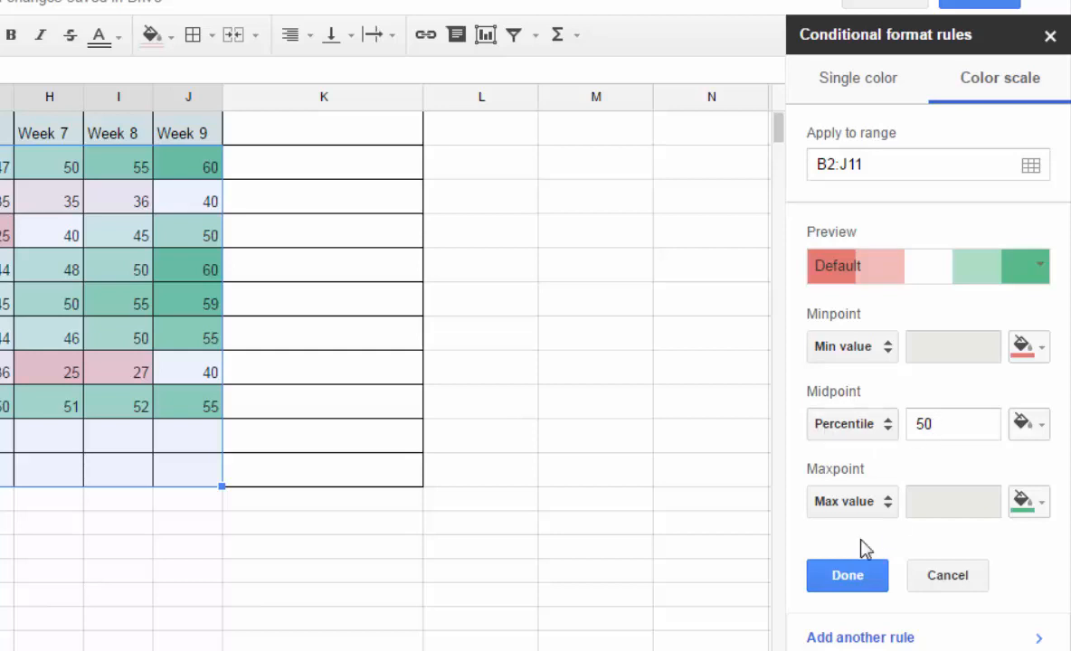
mouse_move(993, 520)
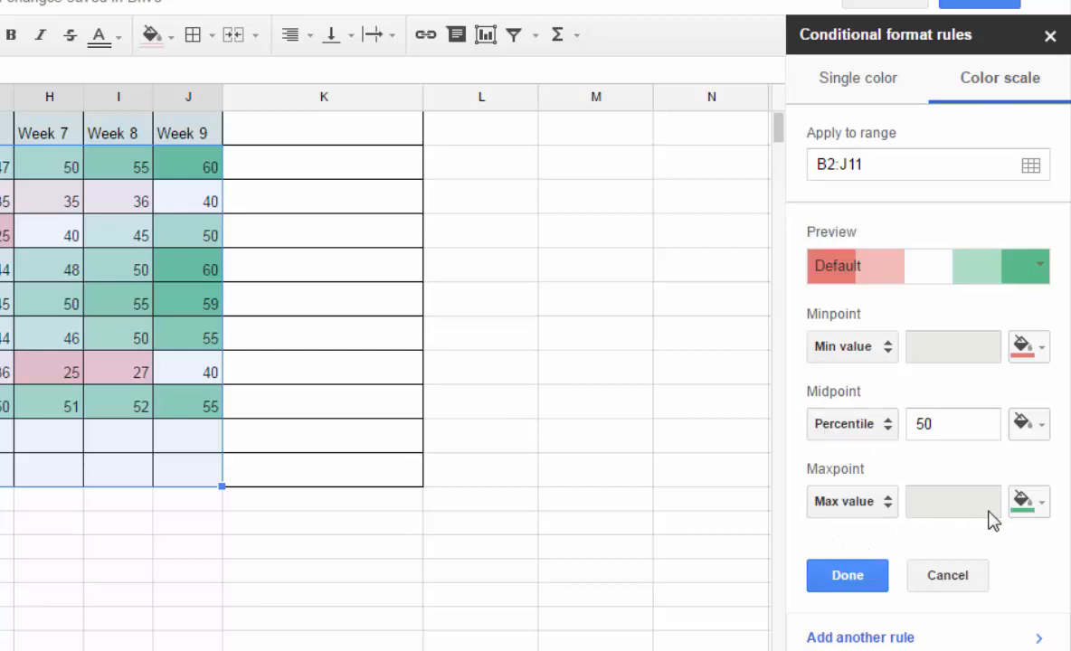
mouse_move(1026, 553)
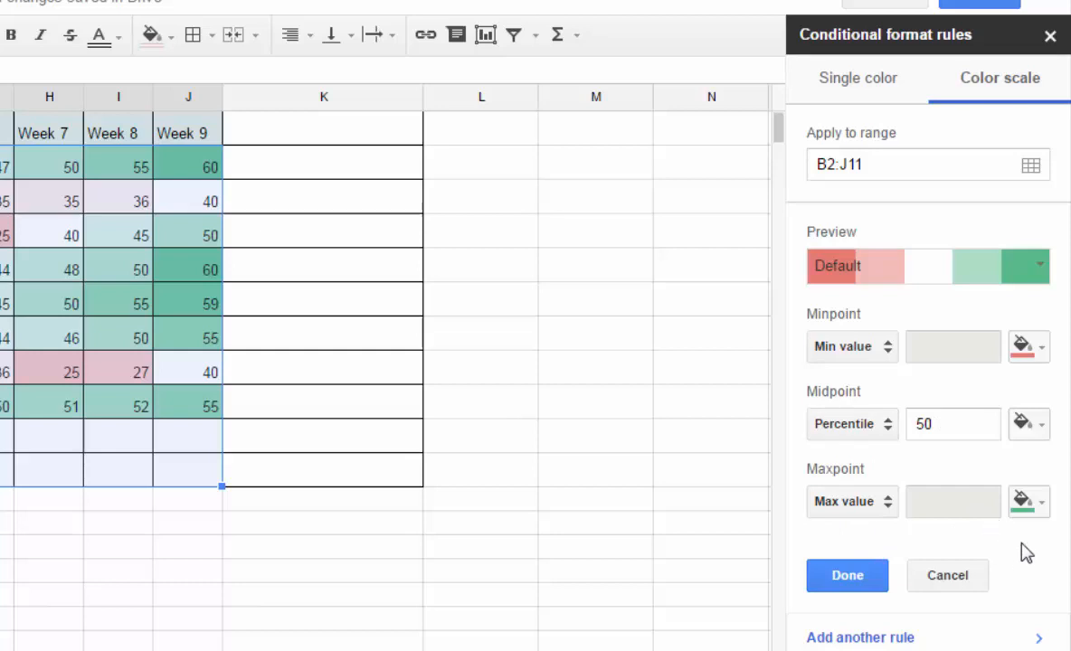
mouse_move(1028, 346)
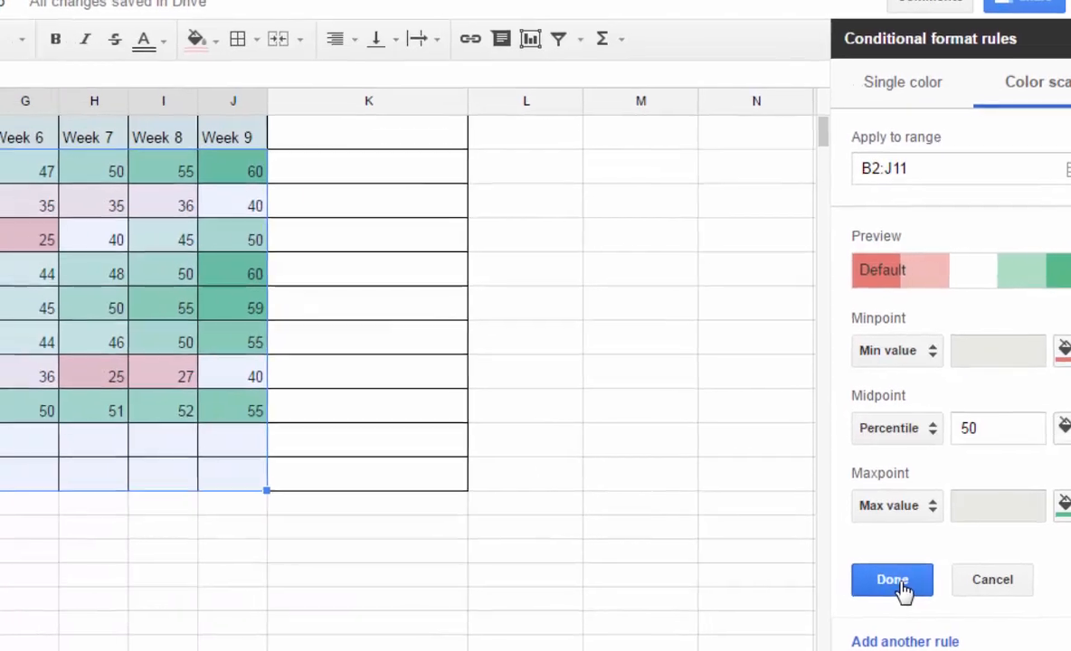
left_click(892, 579)
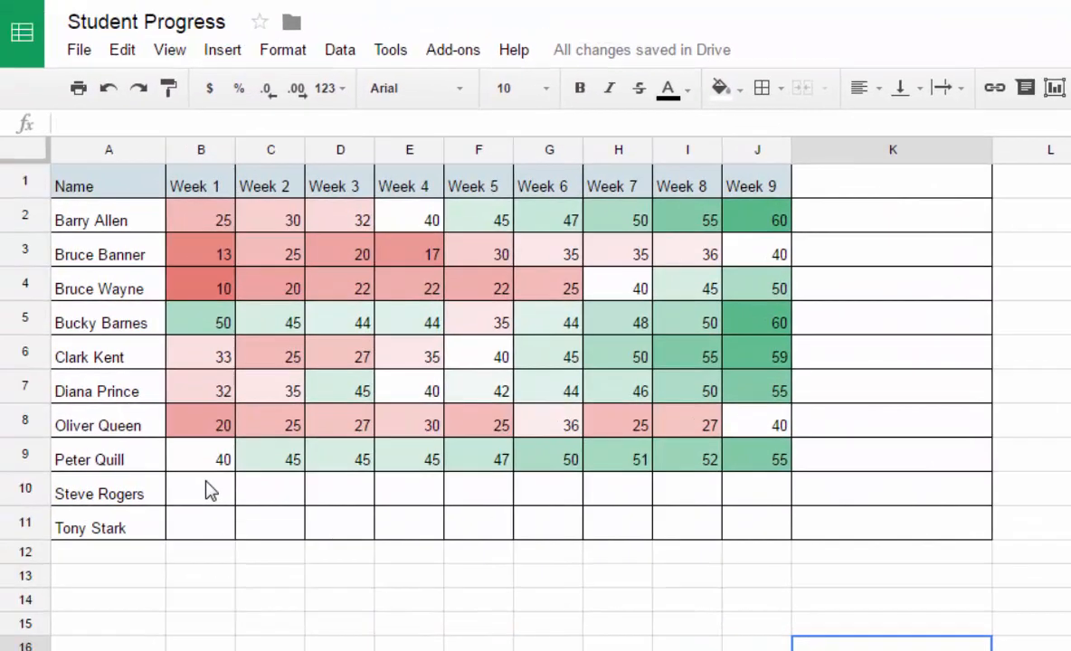
left_click(200, 489)
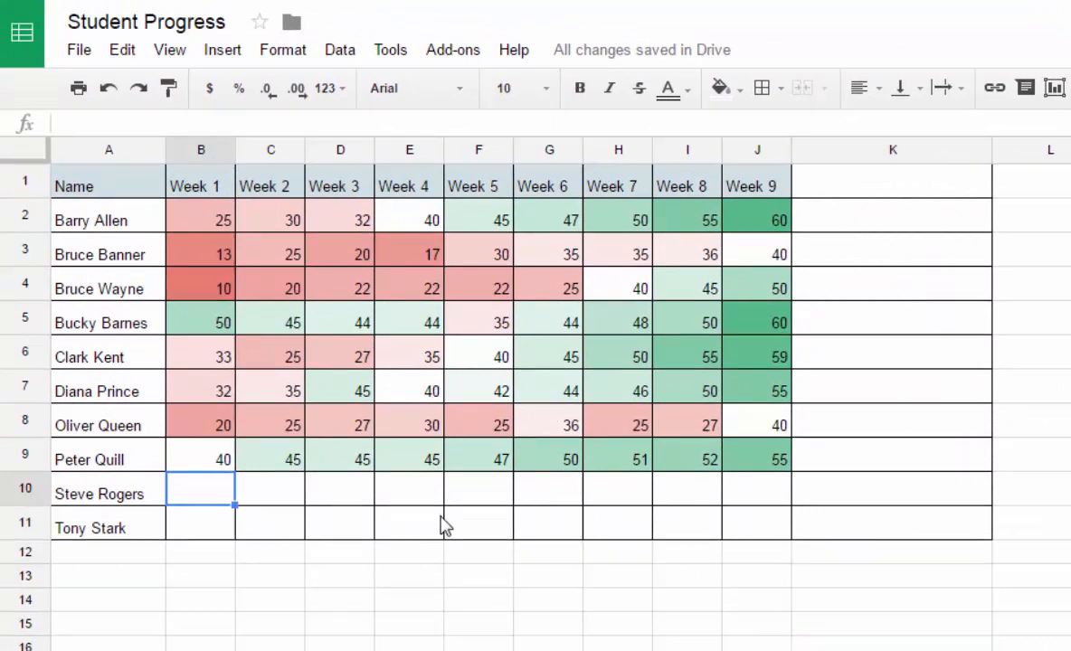
type("25")
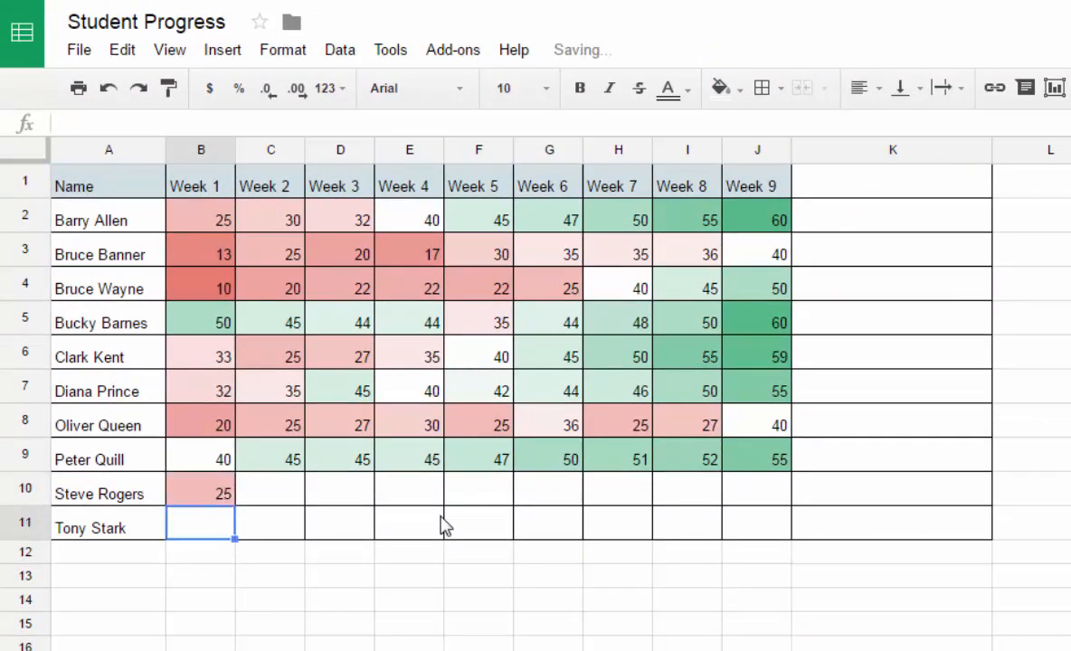
mouse_move(692, 536)
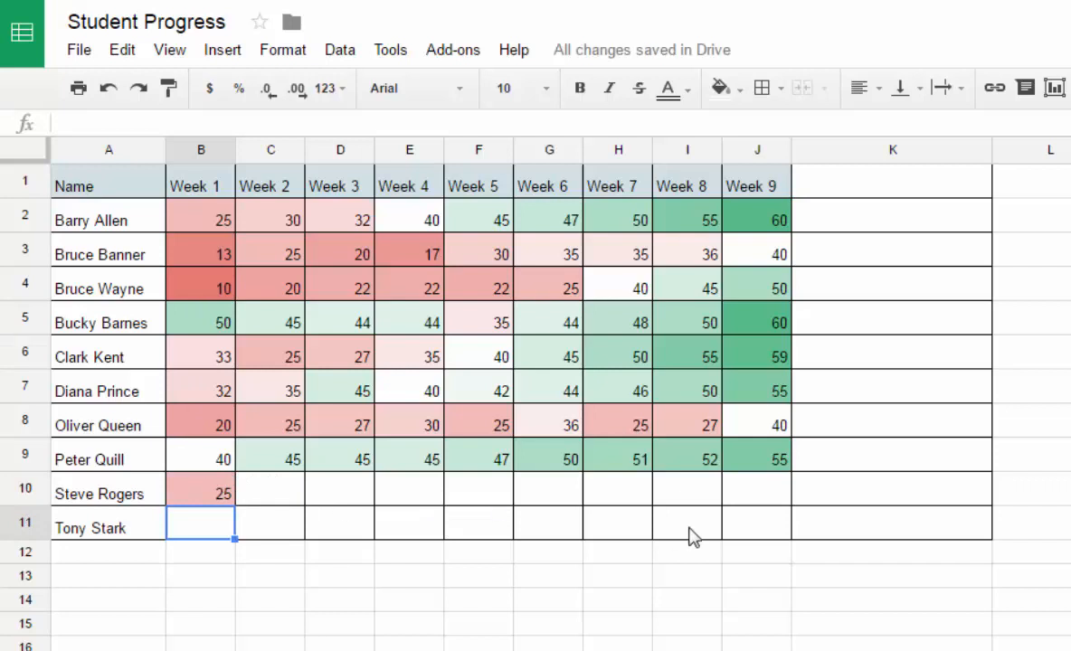
mouse_move(531, 609)
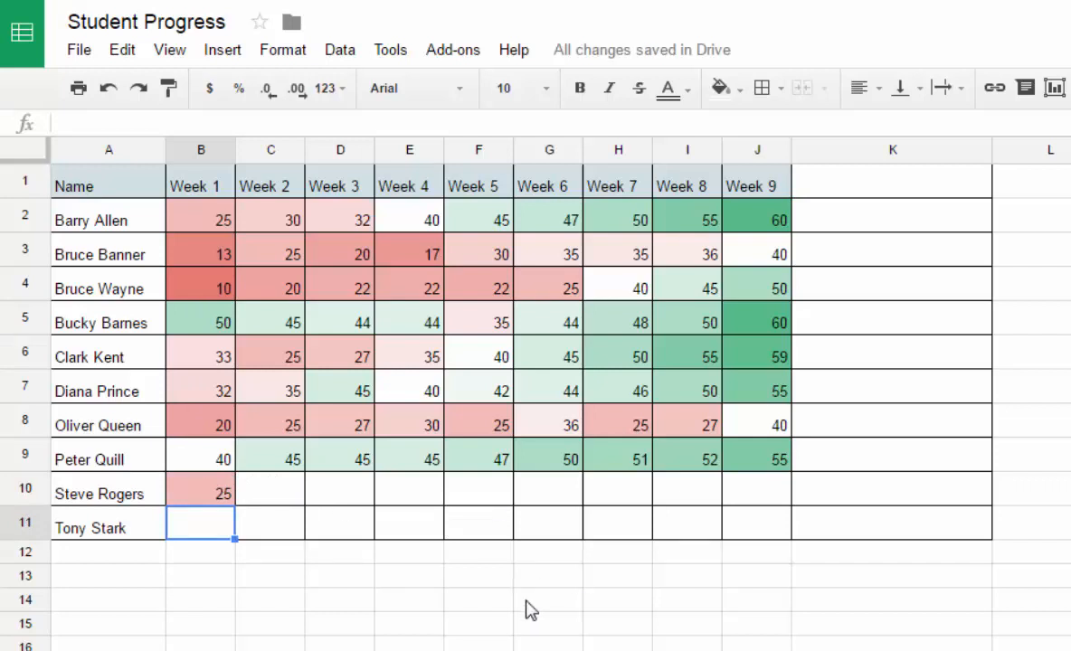
mouse_move(394, 543)
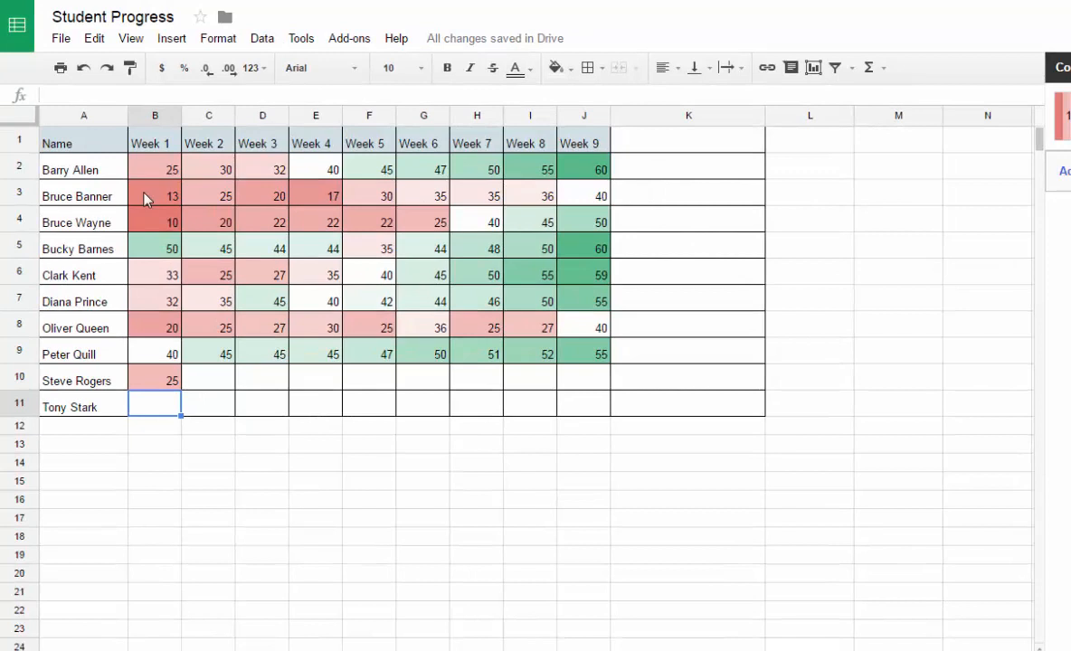
mouse_move(163, 197)
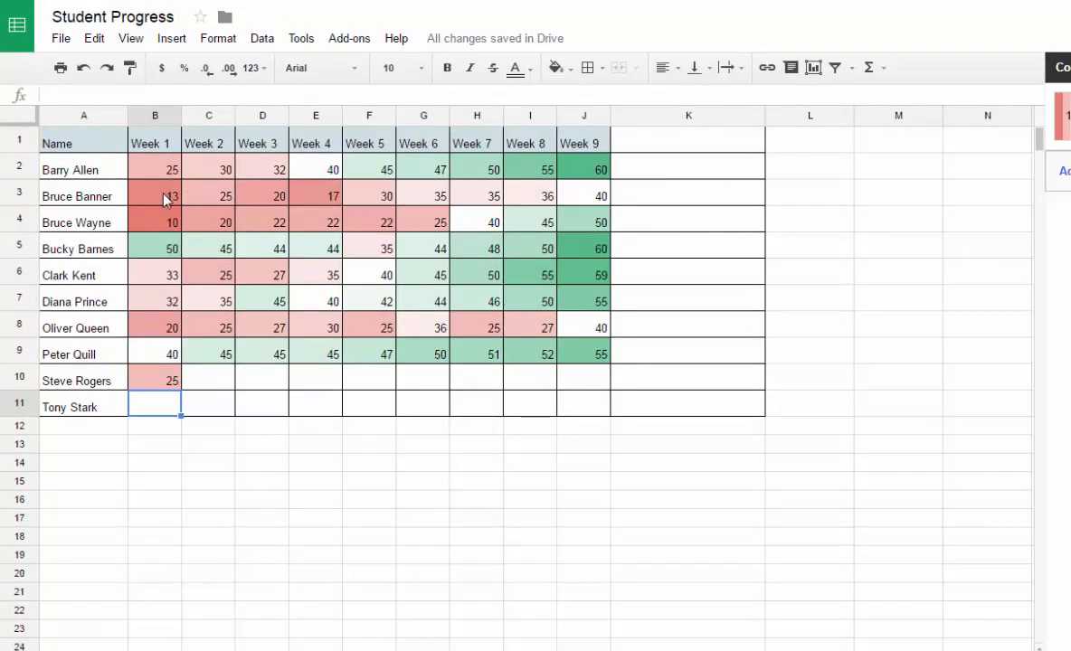
mouse_move(71, 200)
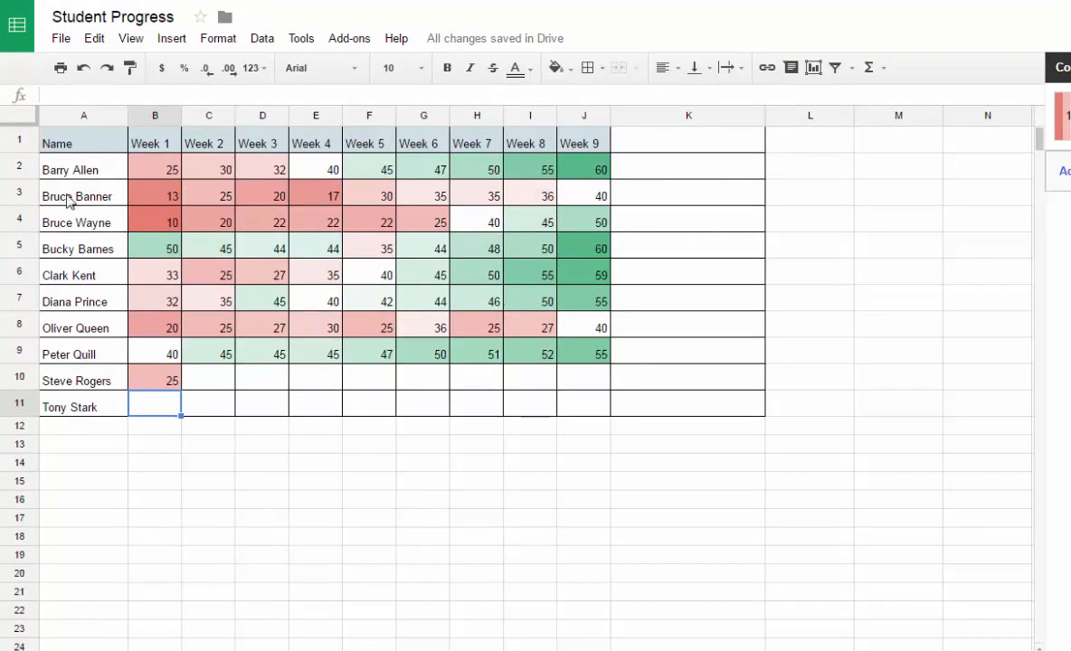
mouse_move(267, 199)
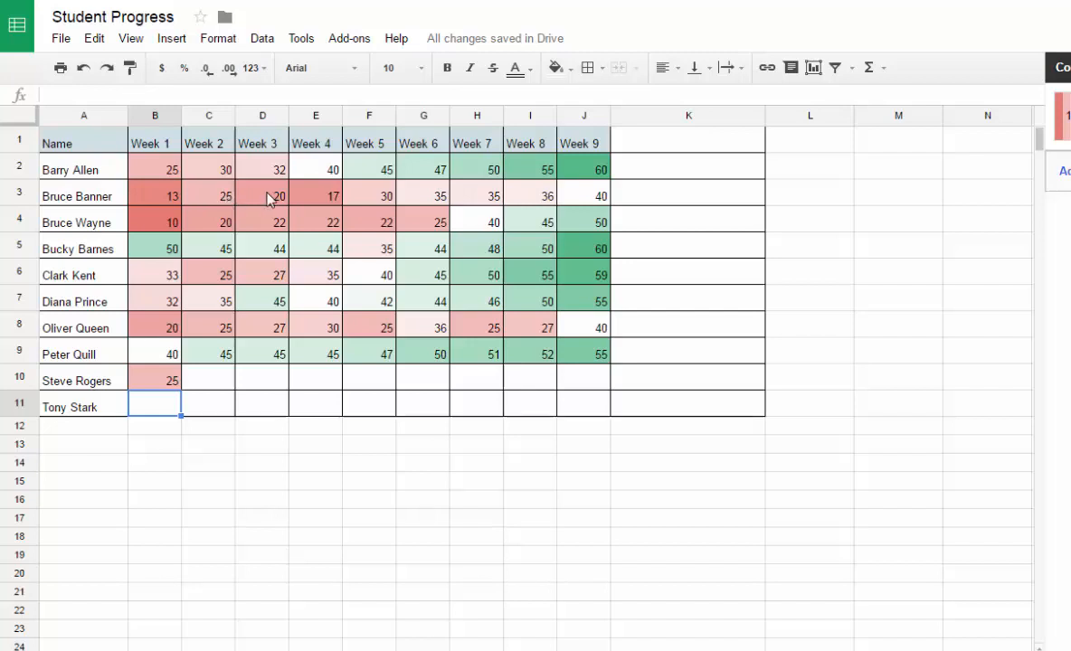
mouse_move(488, 197)
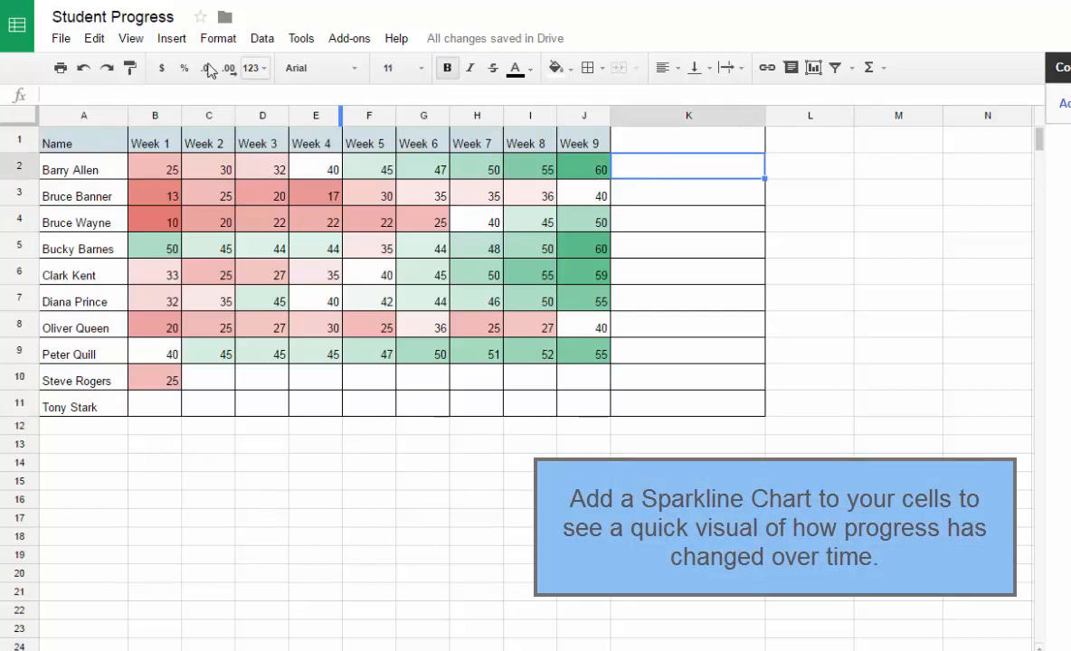
- Enter =sparkline(B2:J2) in K2 to chart Barry Allen's Week 1–9 scores
left_click(171, 38)
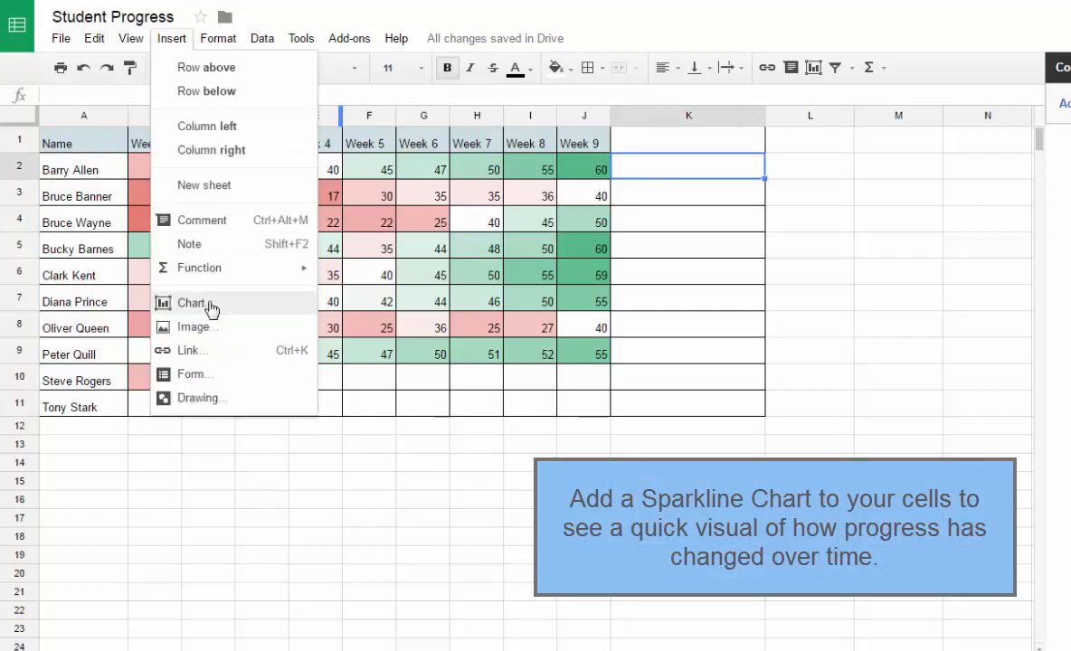
mouse_move(900, 454)
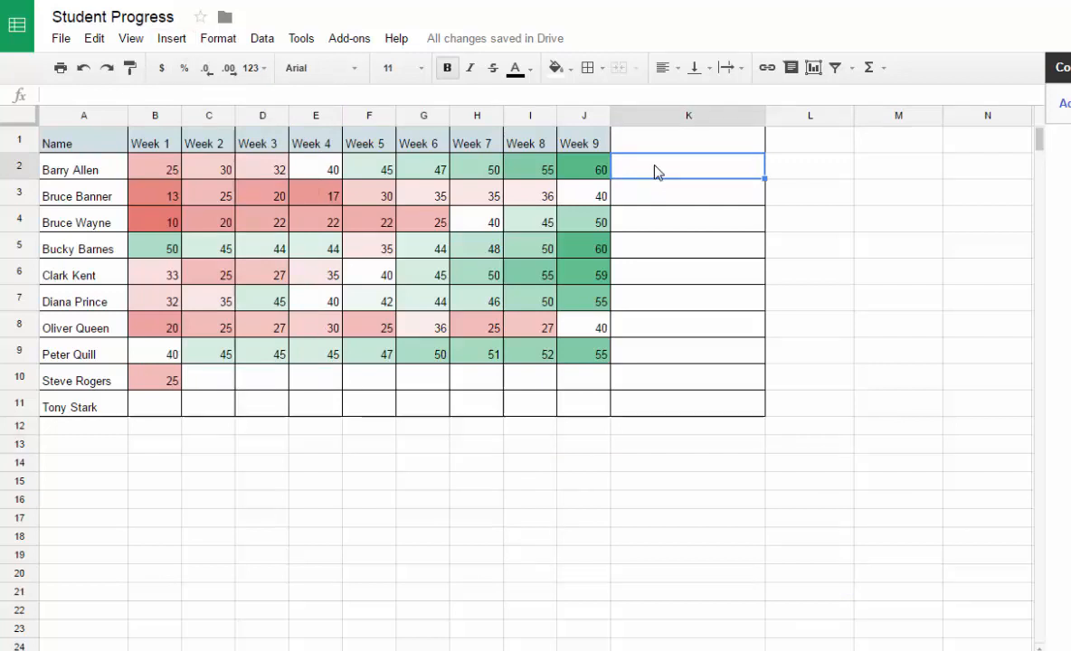
type("=s")
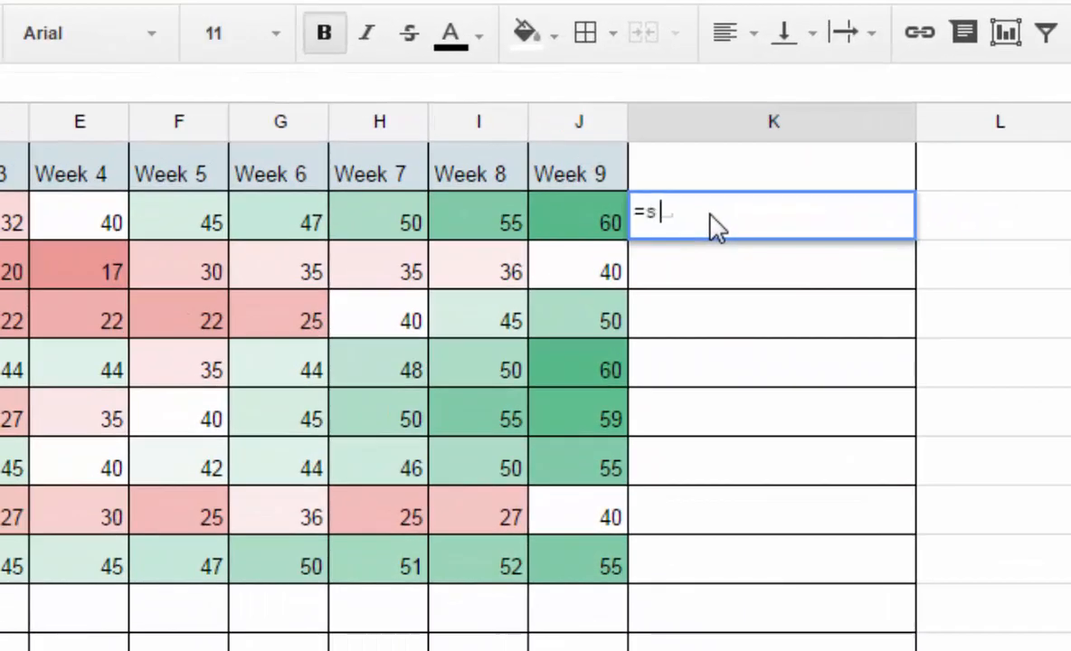
type("parkline")
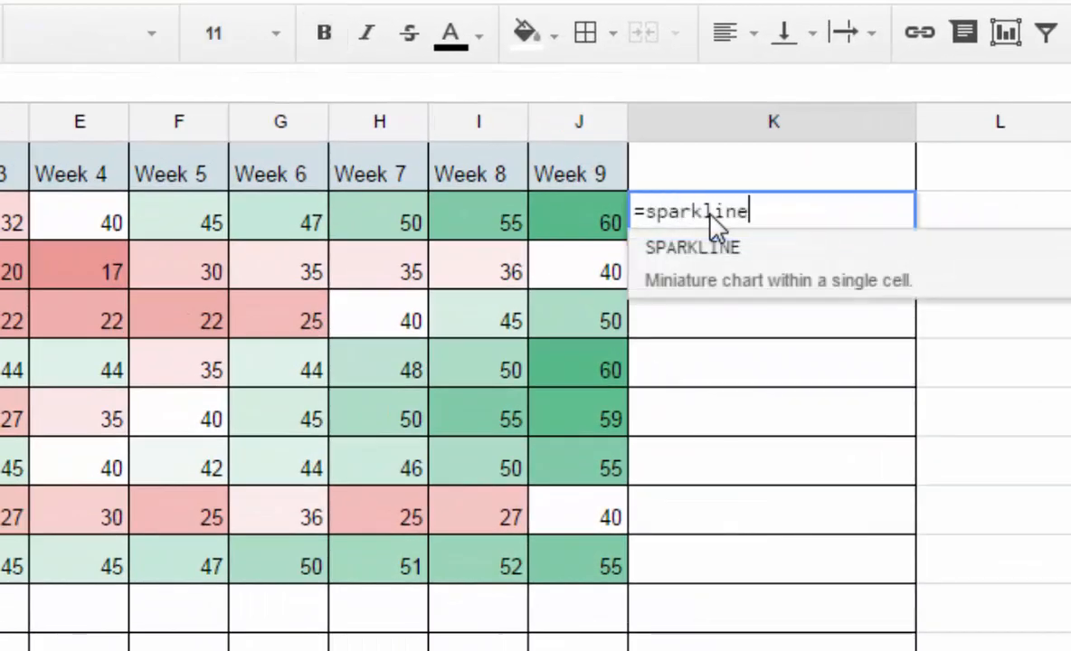
type("(")
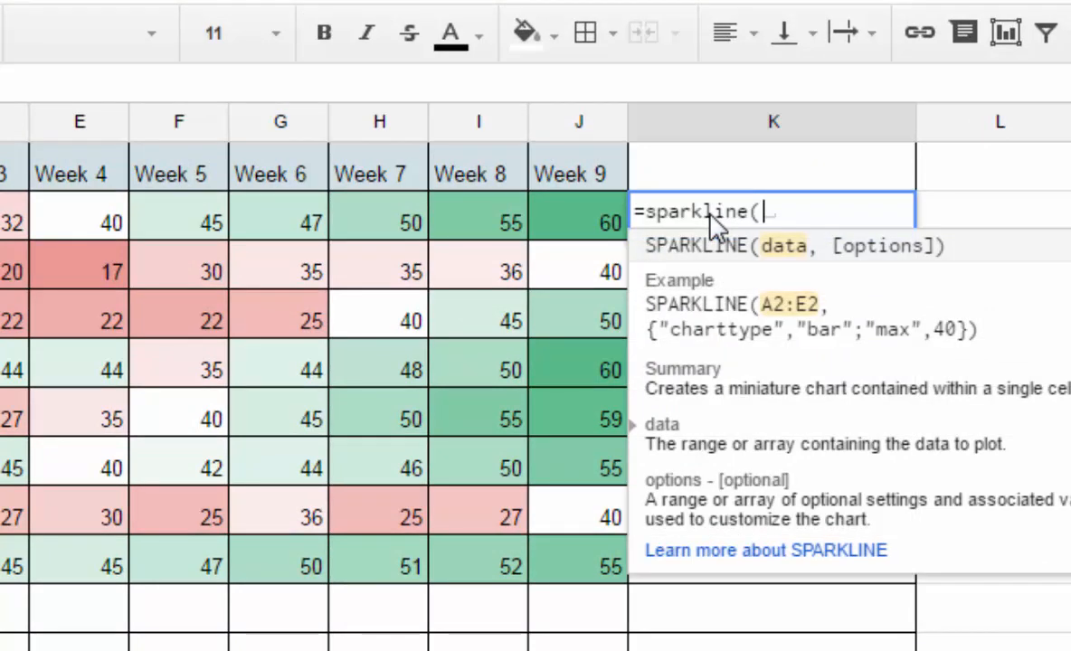
type("B2:J")
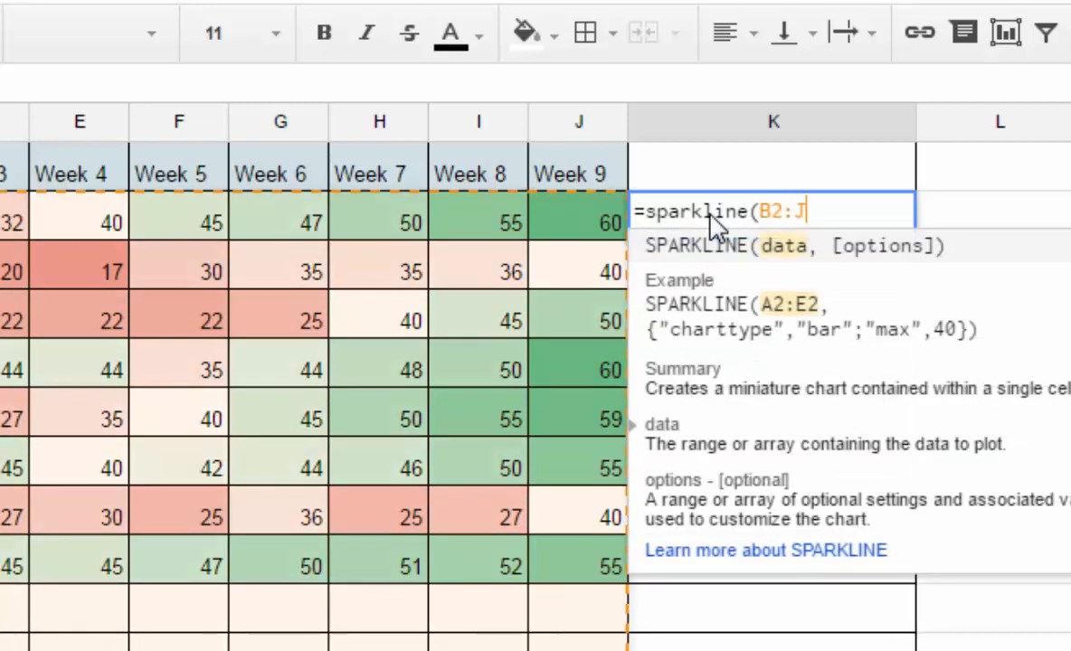
type("2)")
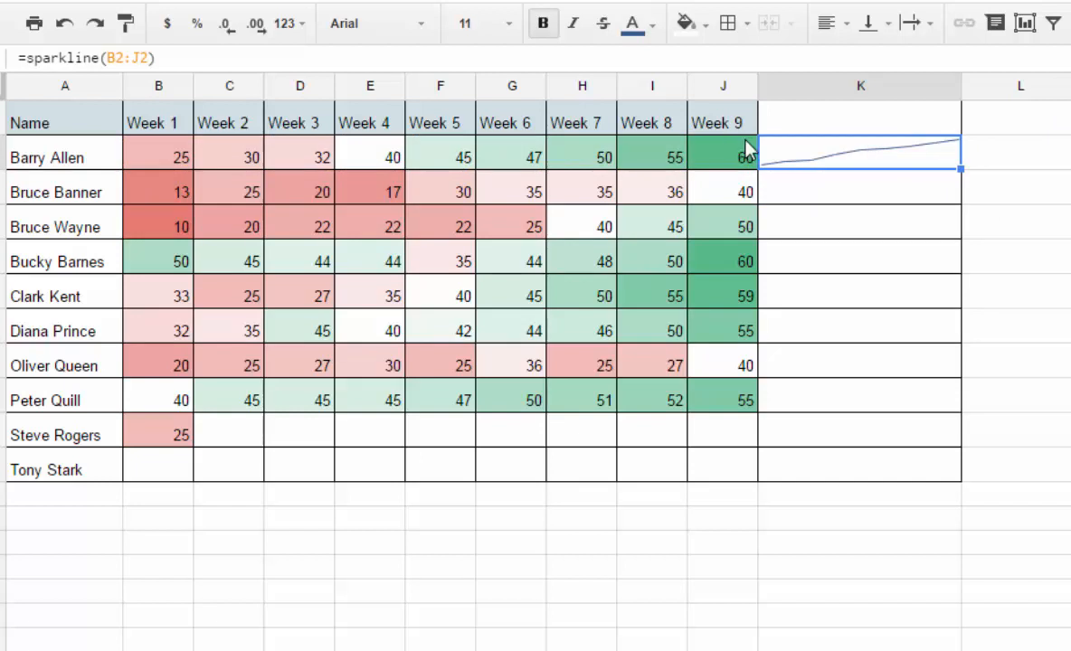
mouse_move(861, 284)
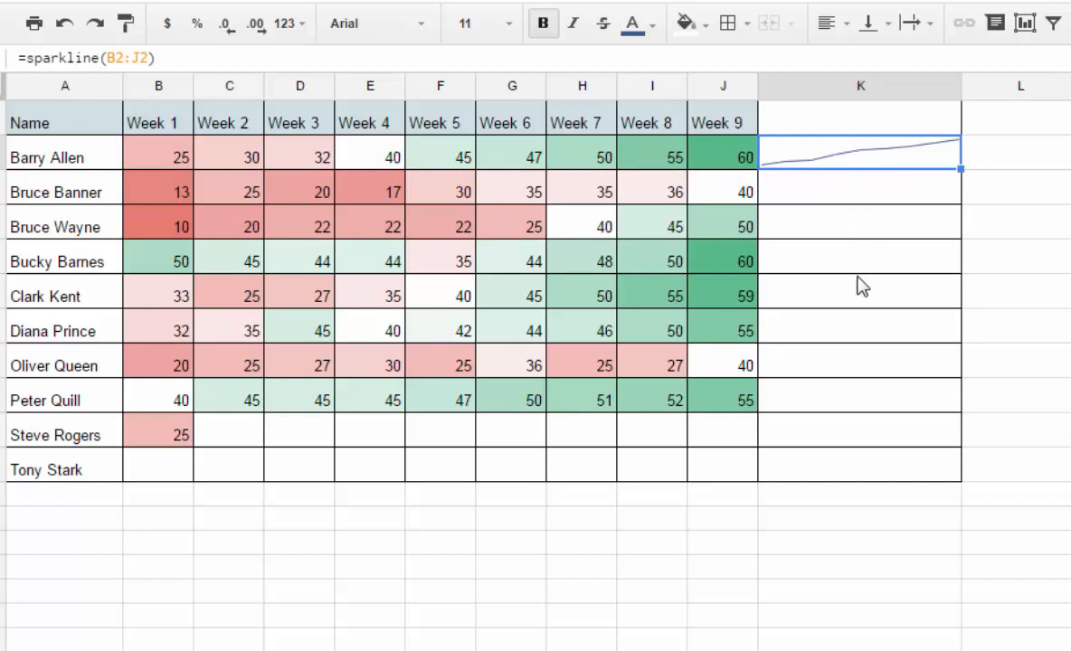
mouse_move(935, 293)
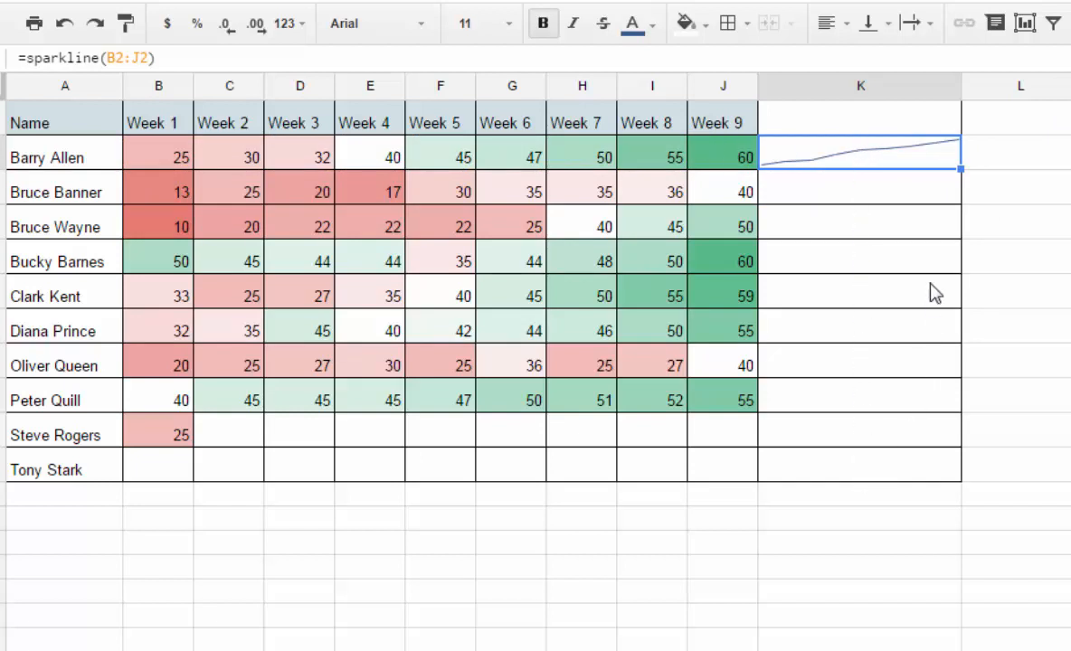
mouse_move(956, 168)
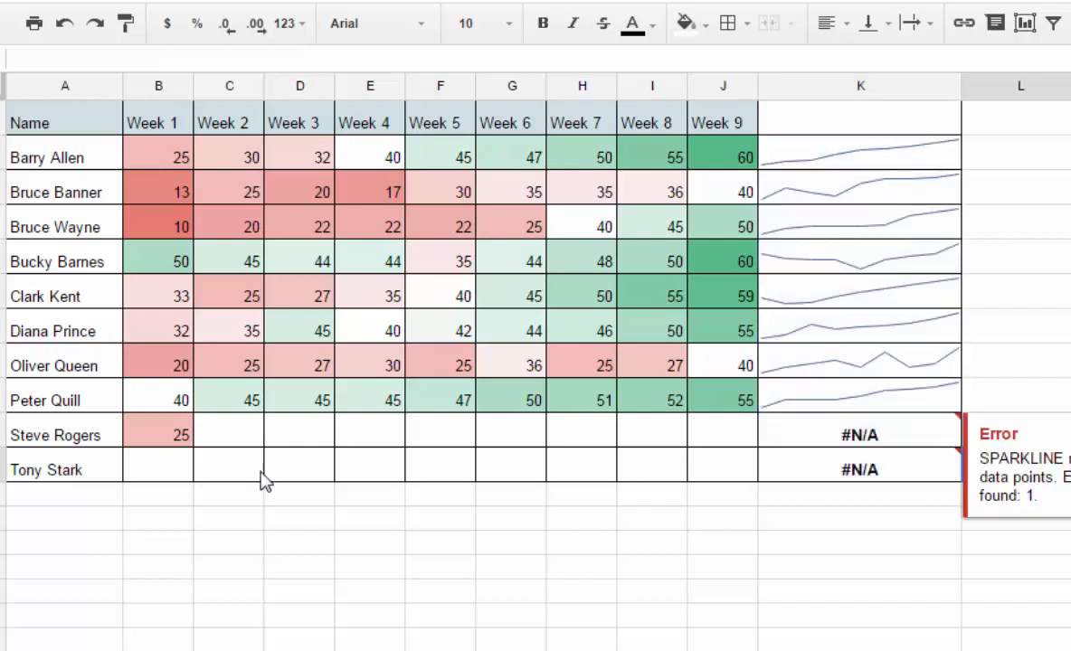
- Enter Steve Rogers' scores 30, 35 and 45 into row 10
type("30")
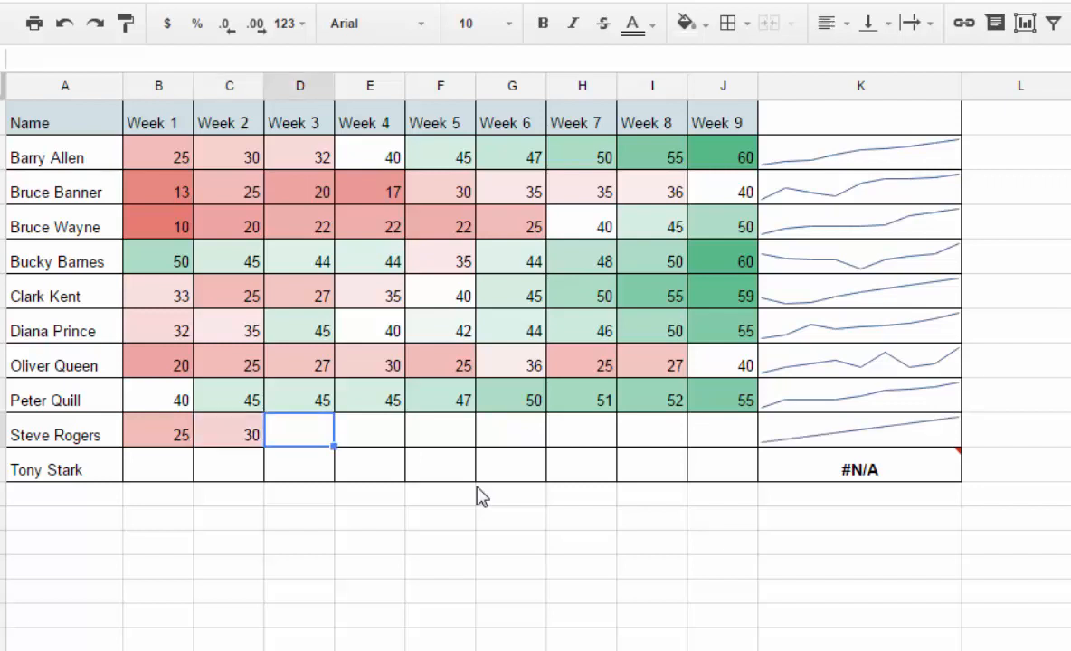
type("35")
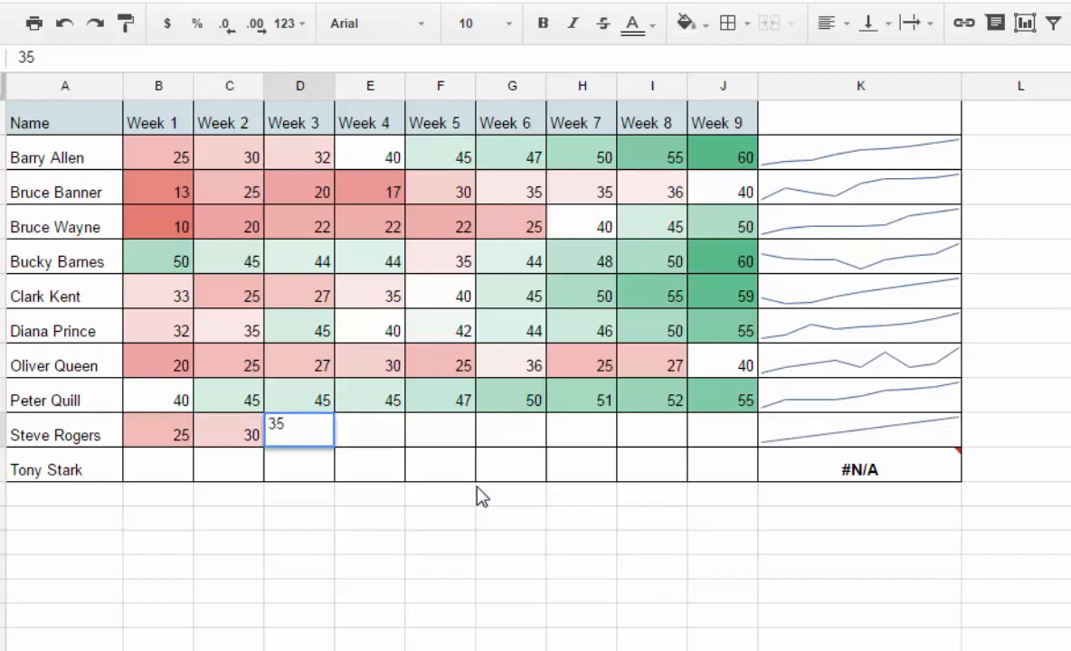
key("Enter")
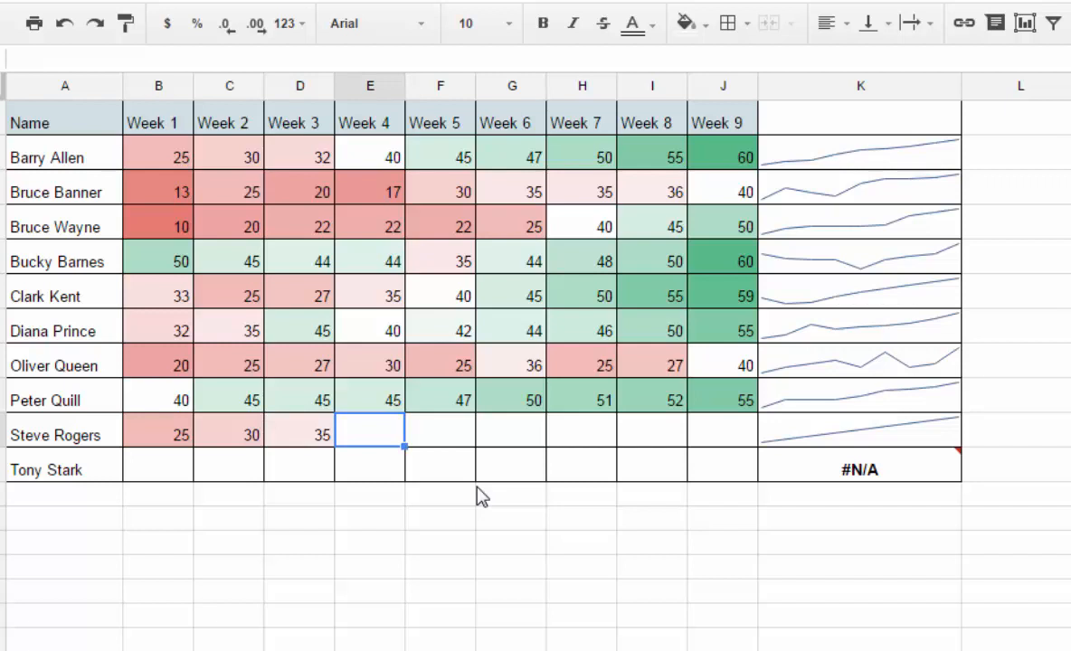
type("45")
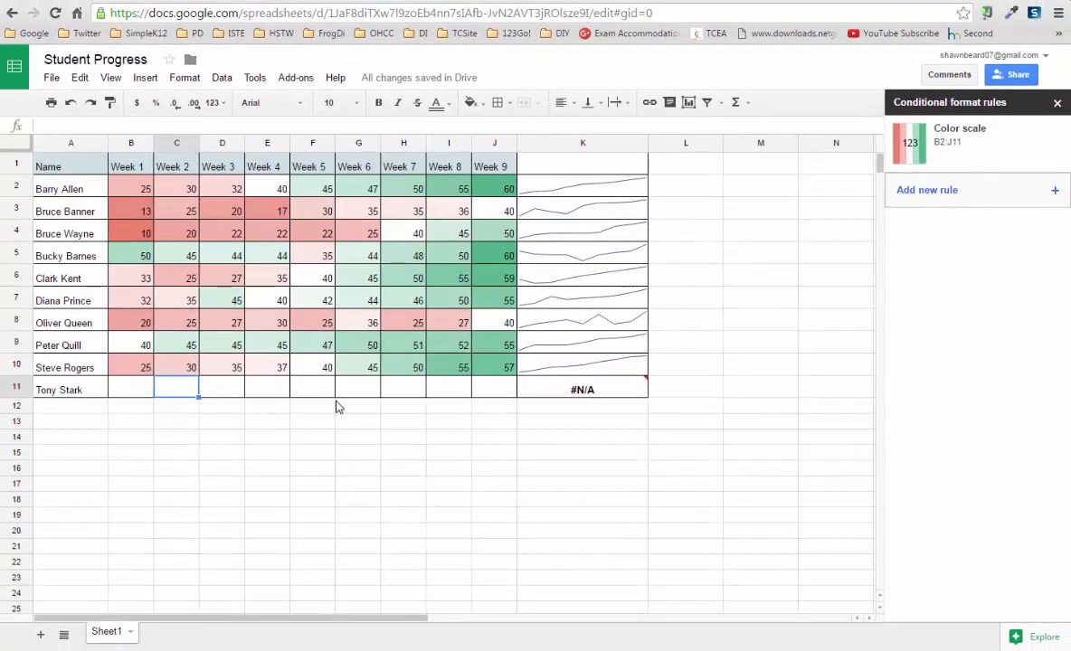
mouse_move(291, 449)
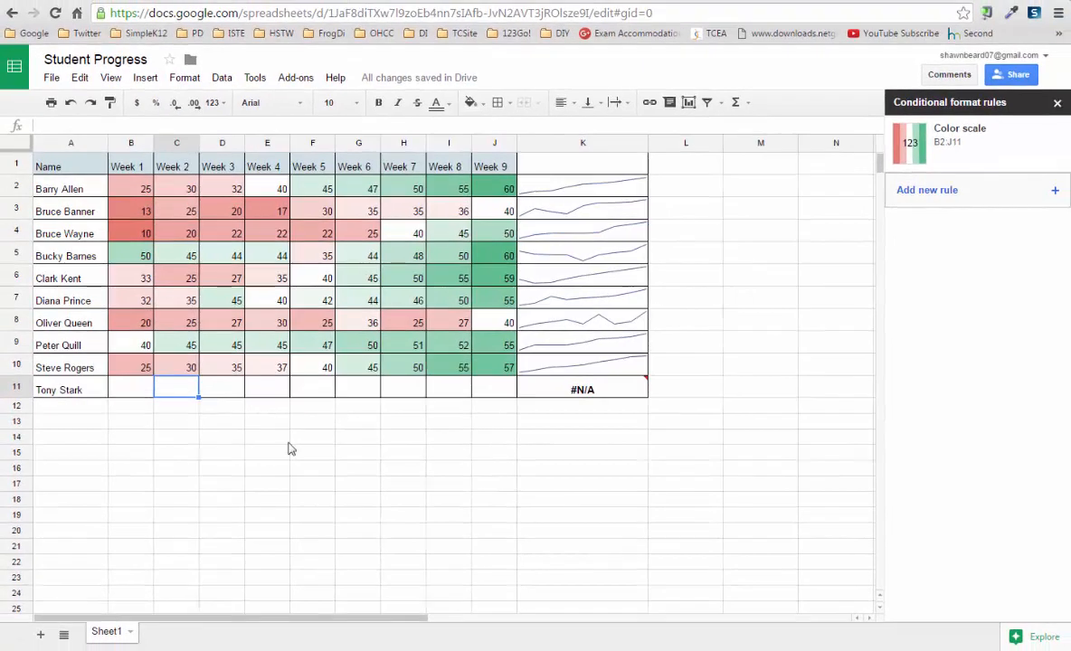